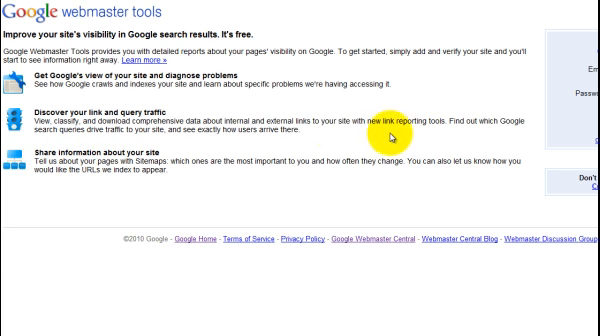
{"action": "mouse_move", "coordinate": [275, 66]}
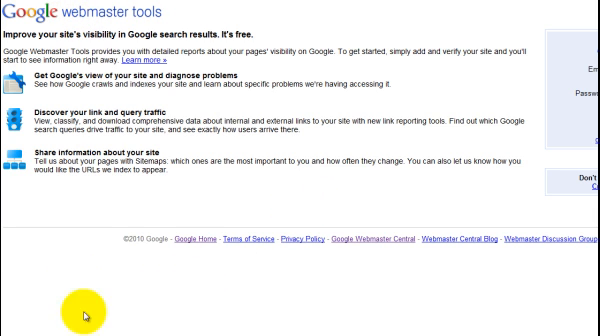
{"action": "left_click", "coordinate": [15, 320]}
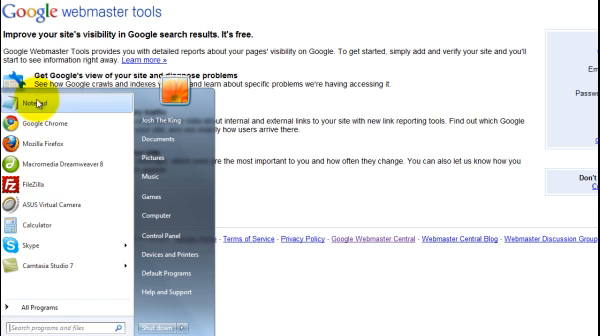
{"action": "left_click", "coordinate": [30, 106]}
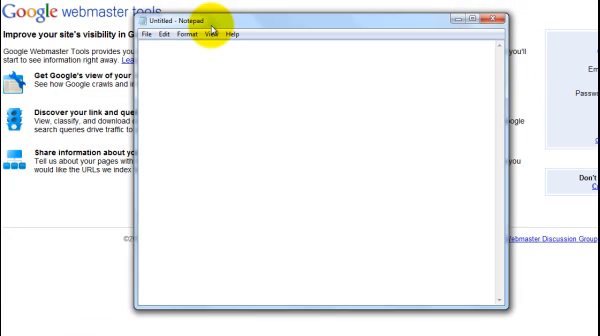
{"action": "type", "text": "www. google"}
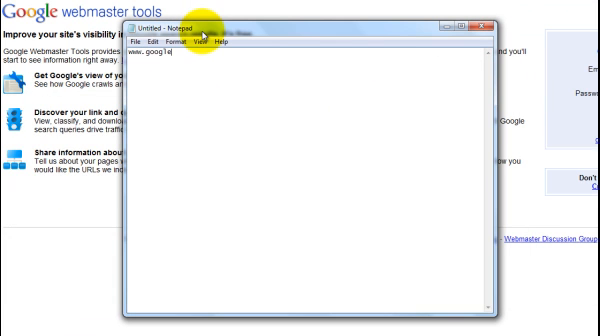
{"action": "type", "text": "e.com/webmast"}
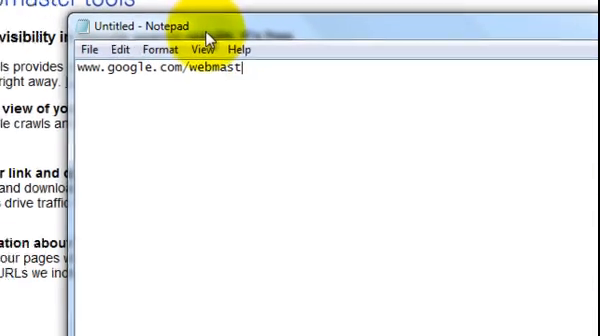
{"action": "type", "text": "er"}
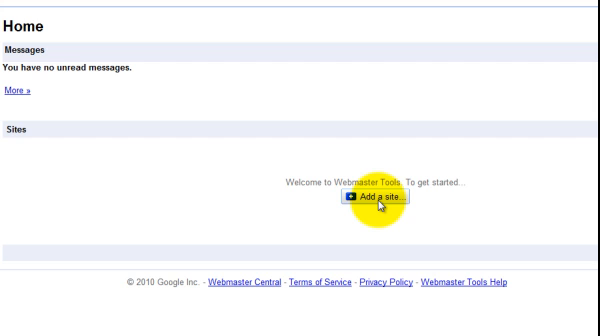
{"action": "left_click", "coordinate": [370, 197]}
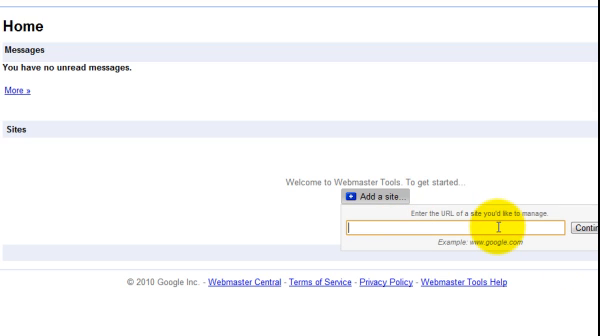
{"action": "type", "text": "www.tizish.com"}
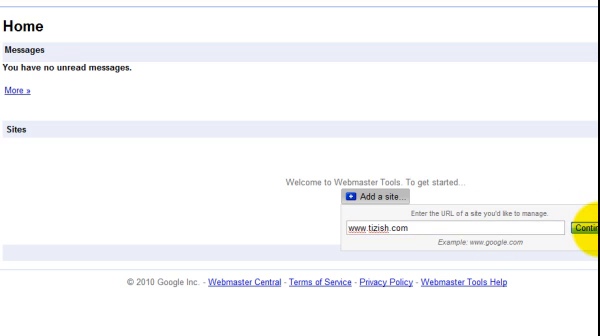
{"action": "left_click", "coordinate": [590, 233]}
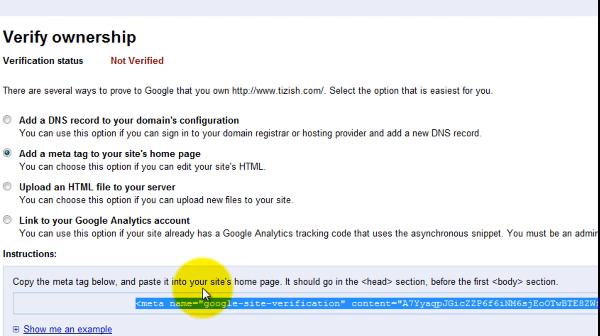
{"action": "mouse_move", "coordinate": [207, 20]}
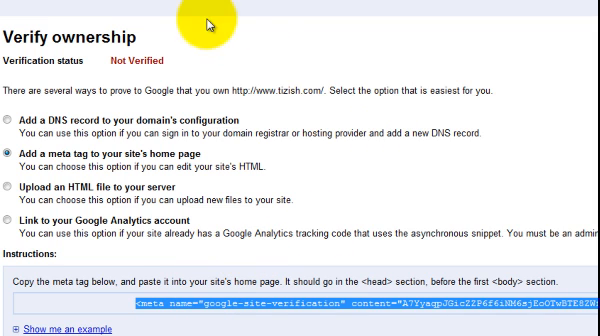
{"action": "mouse_move", "coordinate": [215, 88]}
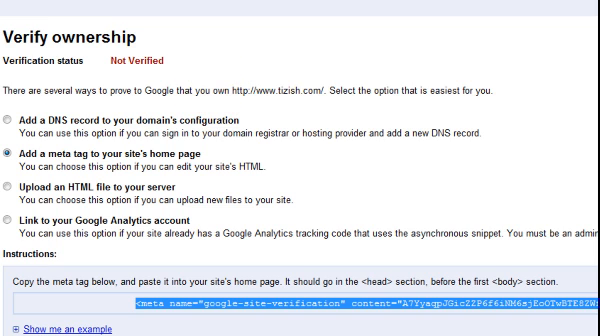
Scroll down the Verify ownership page toward the meta tag verification option.
{"action": "scroll", "scroll_direction": "down", "scroll_amount": 3}
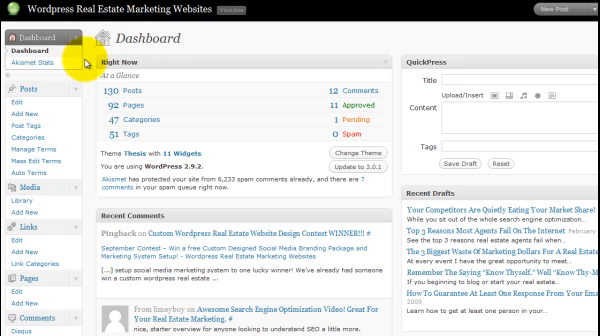
Scroll the WordPress admin sidebar and open the Thesis Options page.
{"action": "scroll", "scroll_direction": "down", "scroll_amount": 3}
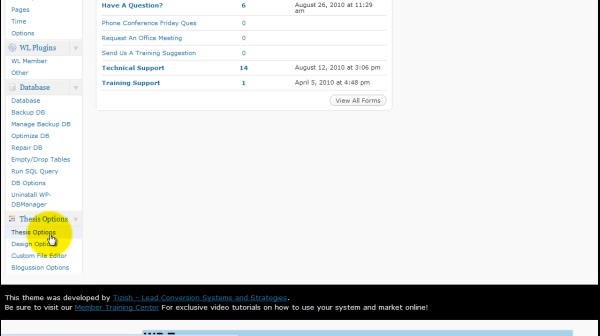
{"action": "left_click", "coordinate": [40, 231]}
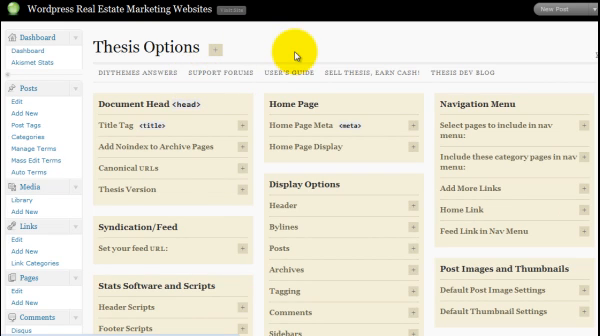
{"action": "mouse_move", "coordinate": [145, 180]}
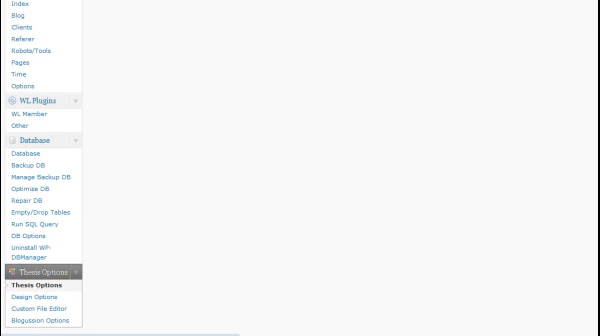
{"action": "left_click", "coordinate": [34, 271]}
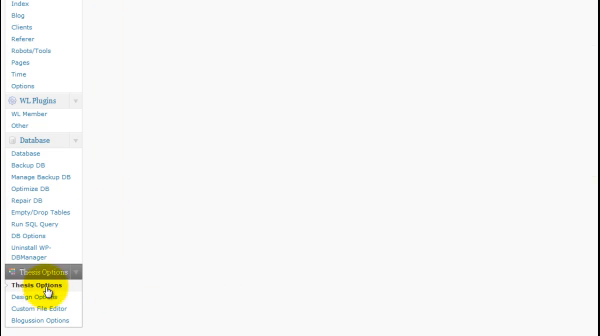
Reopen Thesis Options and expand Additional Scripts to check the saved verification meta tag.
{"action": "left_click", "coordinate": [30, 289]}
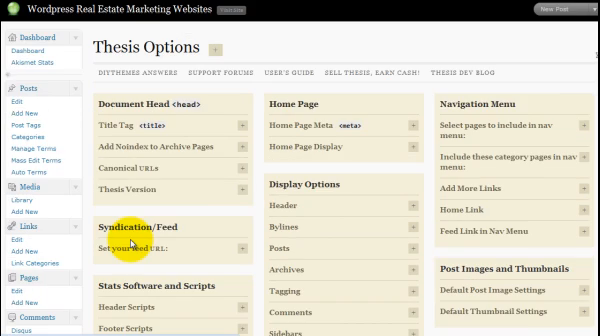
{"action": "scroll", "scroll_direction": "down", "scroll_amount": 3}
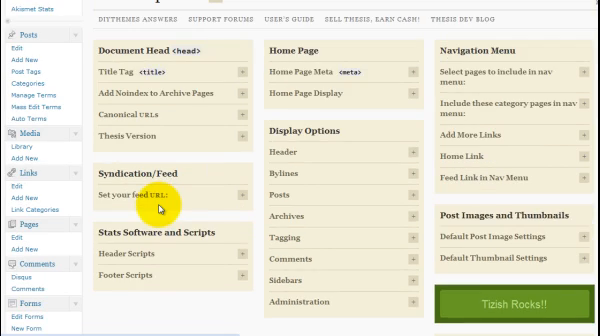
{"action": "scroll", "scroll_direction": "up", "scroll_amount": 3}
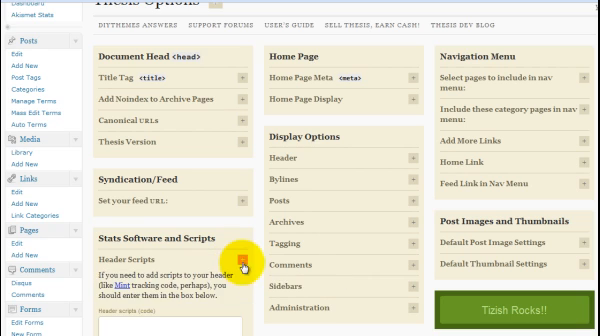
{"action": "scroll", "scroll_direction": "down", "scroll_amount": 3}
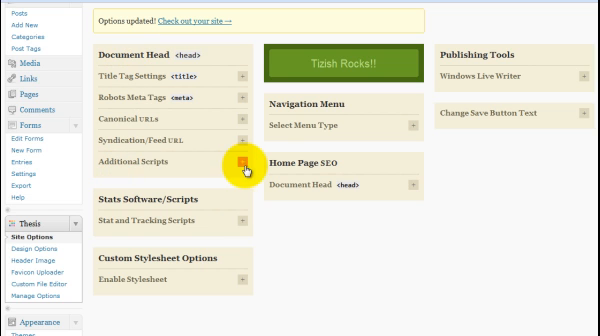
{"action": "left_click", "coordinate": [243, 161]}
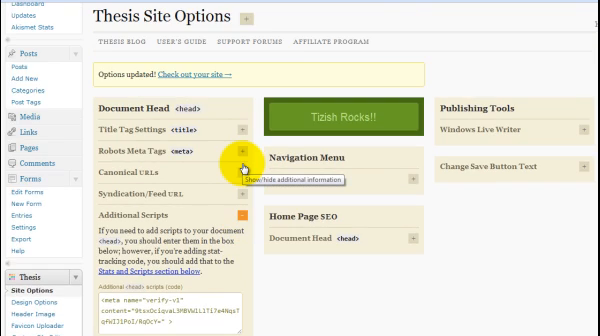
{"action": "scroll", "scroll_direction": "down", "scroll_amount": 3}
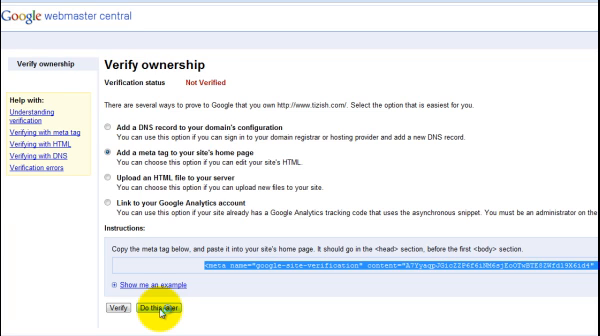
{"action": "left_click", "coordinate": [156, 298]}
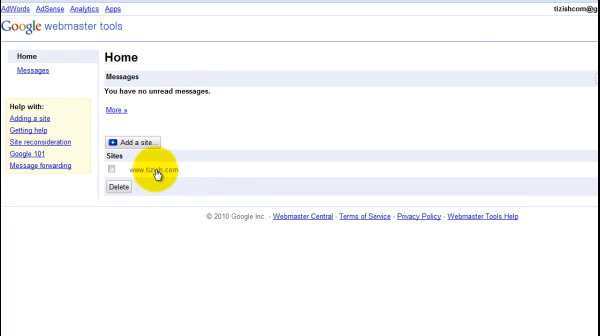
{"action": "left_click", "coordinate": [146, 172]}
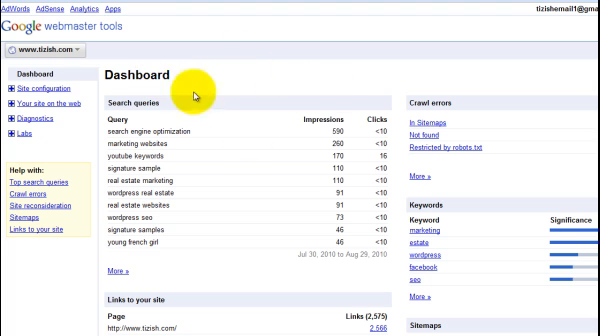
{"action": "mouse_move", "coordinate": [213, 87]}
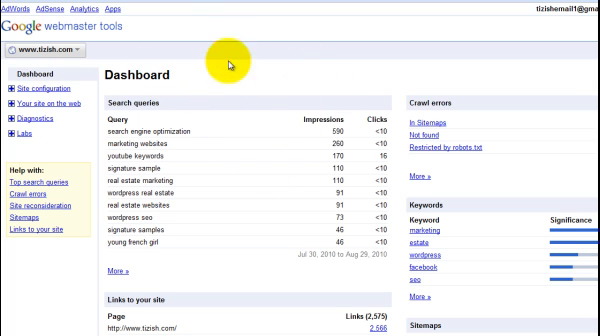
{"action": "mouse_move", "coordinate": [160, 108]}
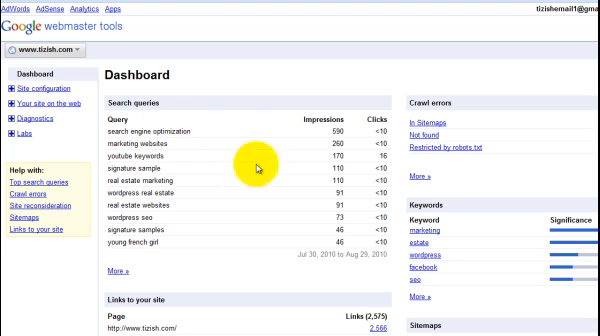
{"action": "mouse_move", "coordinate": [135, 130]}
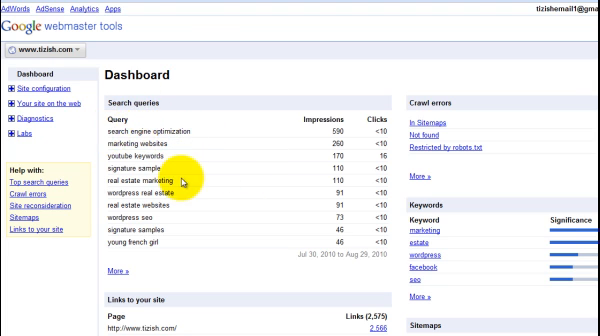
{"action": "scroll", "scroll_direction": "down", "scroll_amount": 3}
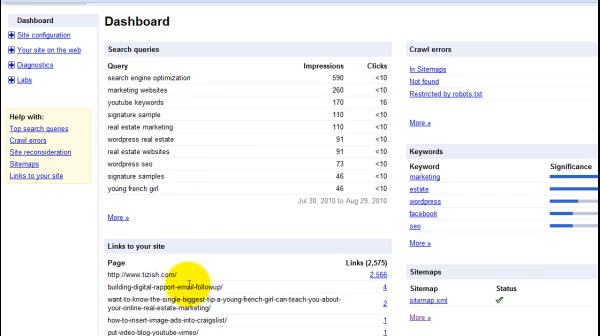
{"action": "mouse_move", "coordinate": [315, 216]}
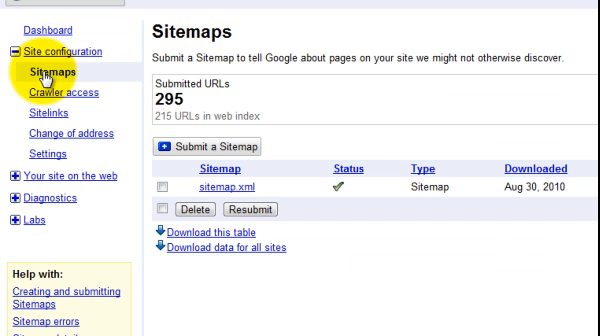
{"action": "mouse_move", "coordinate": [455, 93]}
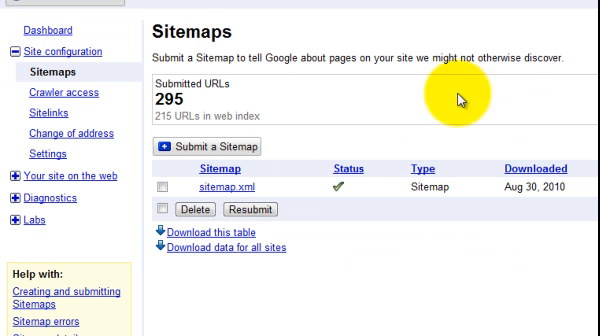
{"action": "mouse_move", "coordinate": [212, 146]}
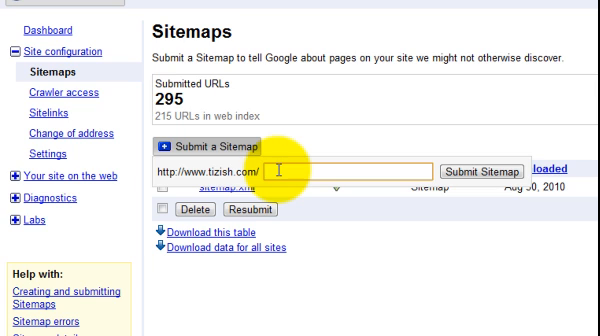
Enter sitemap.xml as the sitemap URL, then open the site's sitemap page.
{"action": "type", "text": "s"}
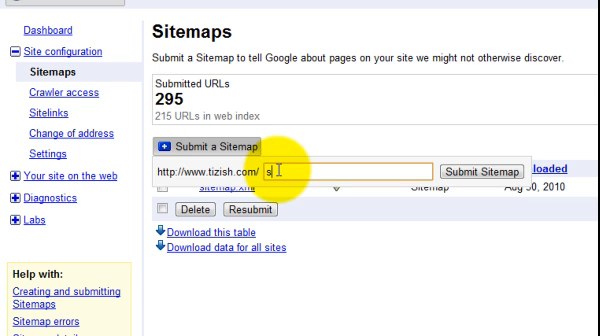
{"action": "type", "text": "itemap.x"}
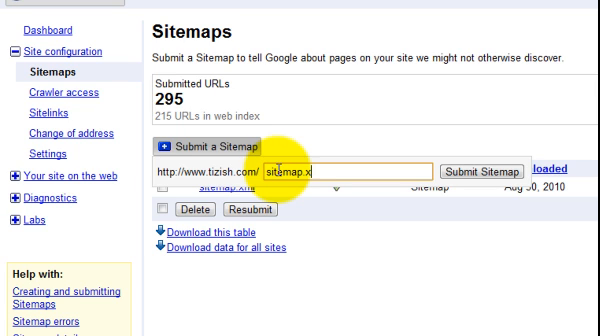
{"action": "type", "text": "ml"}
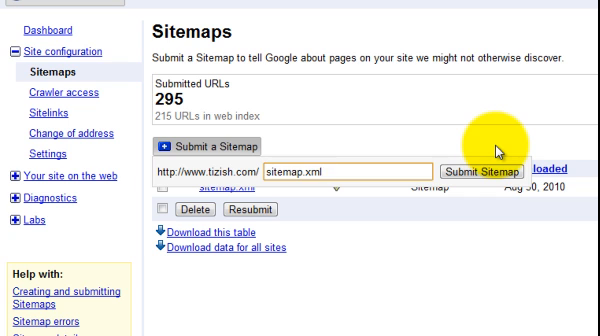
{"action": "left_click", "coordinate": [320, 169]}
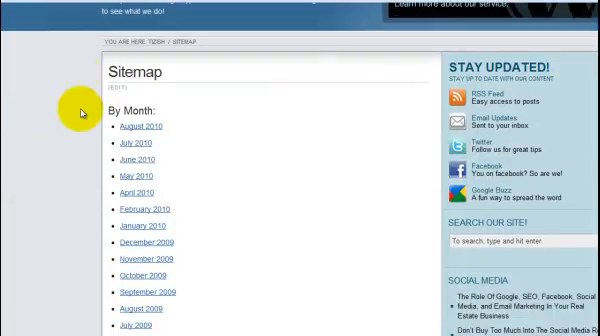
{"action": "scroll", "scroll_direction": "down", "scroll_amount": 3}
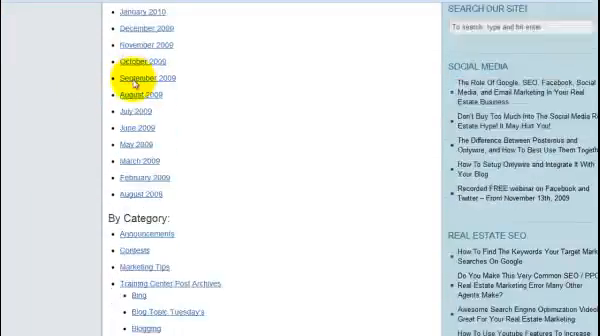
{"action": "scroll", "scroll_direction": "down", "scroll_amount": 3}
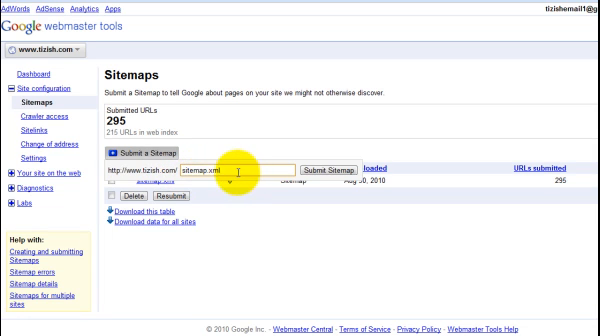
{"action": "mouse_move", "coordinate": [398, 138]}
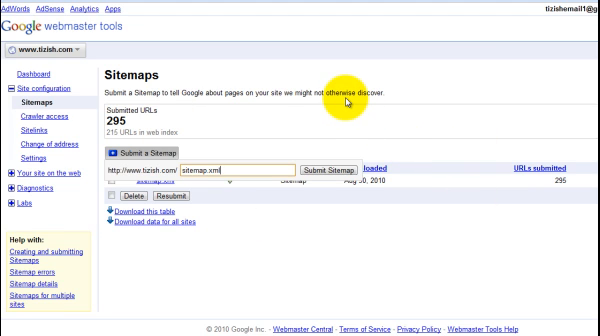
{"action": "mouse_move", "coordinate": [340, 98]}
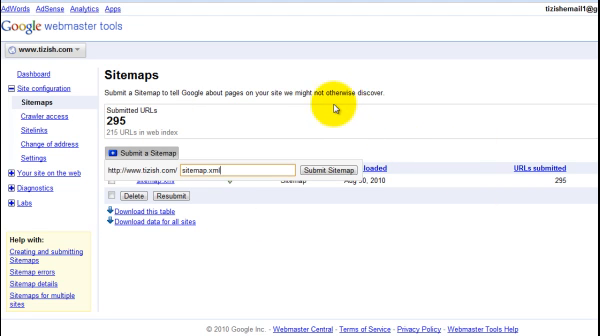